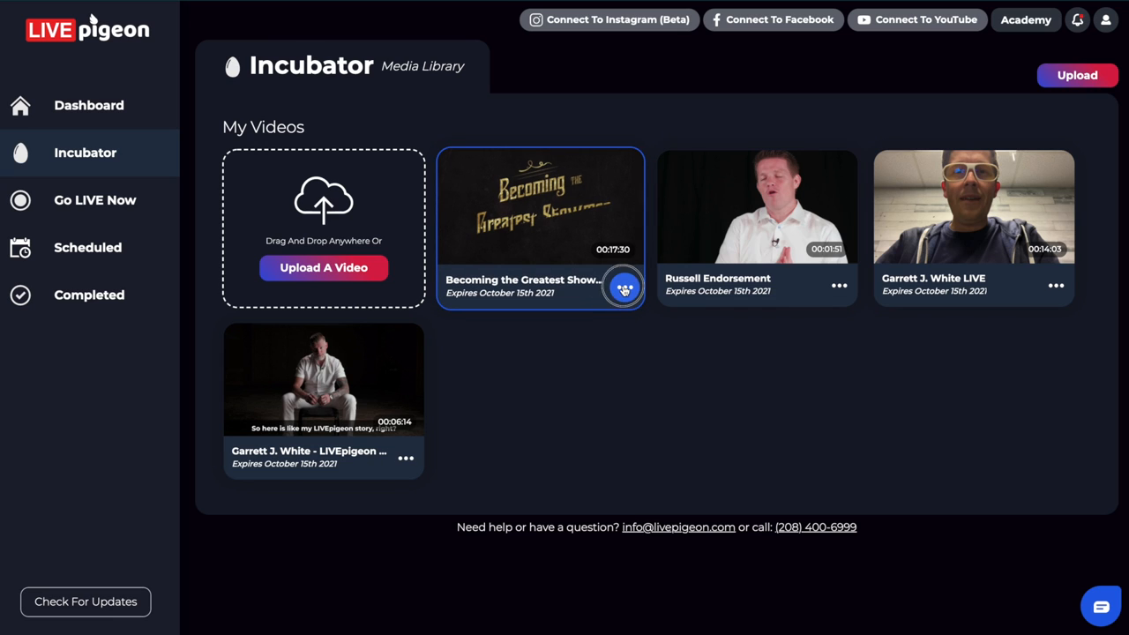
Save the 'Becoming the Greatest Show...' video so it moves to Saved Videos (1 of 3 saved)
{"action": "left_click", "coordinate": [624, 286]}
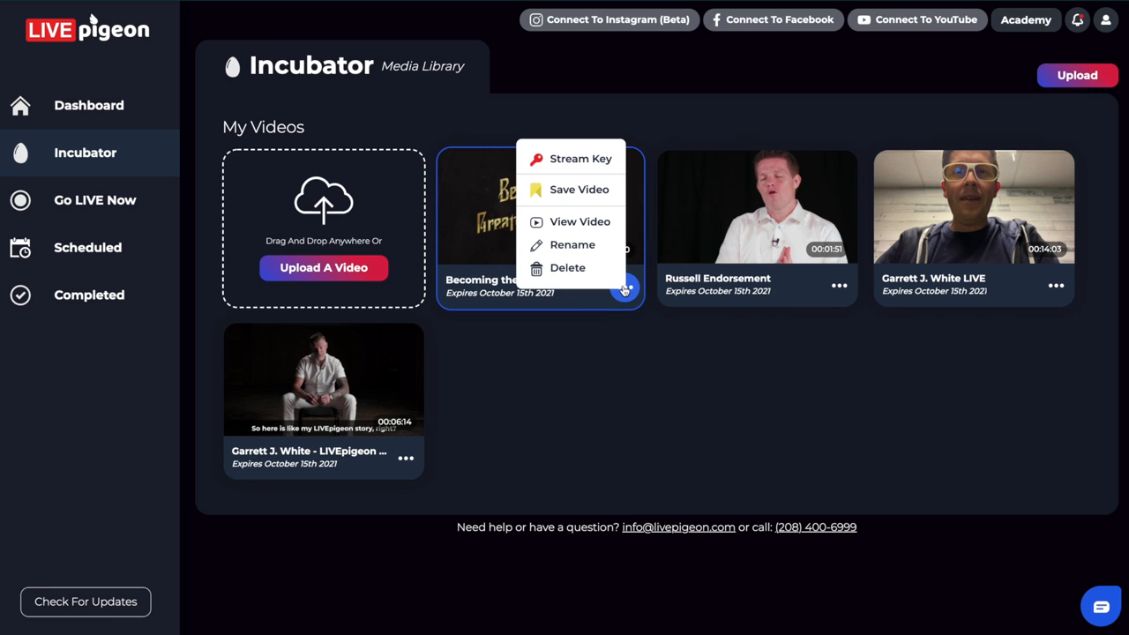
{"action": "mouse_move", "coordinate": [578, 191]}
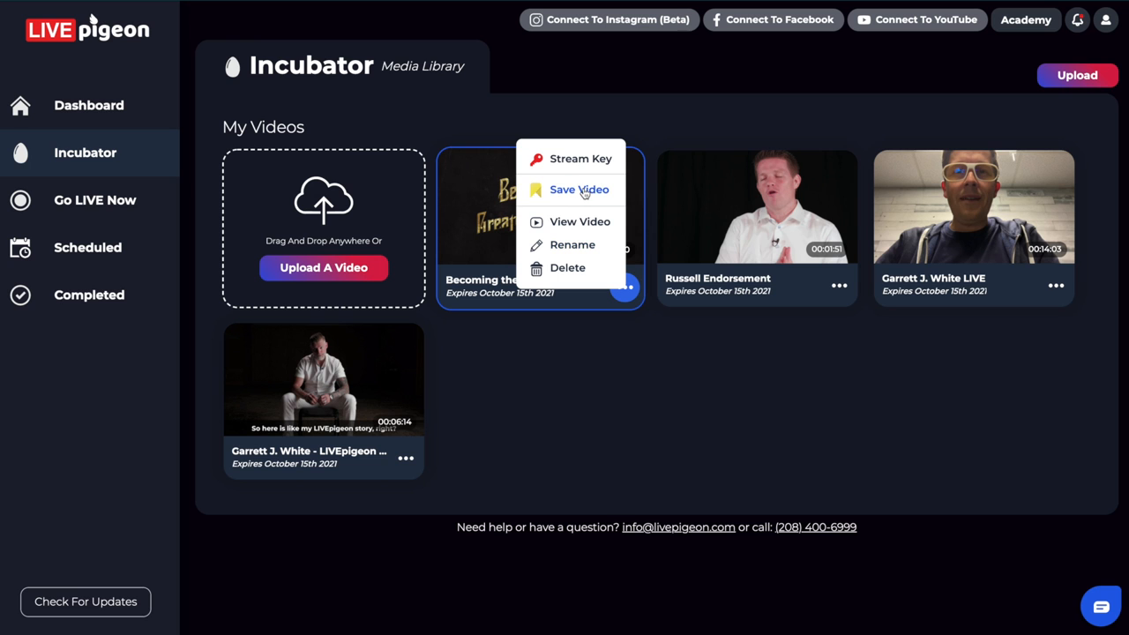
{"action": "left_click", "coordinate": [579, 188]}
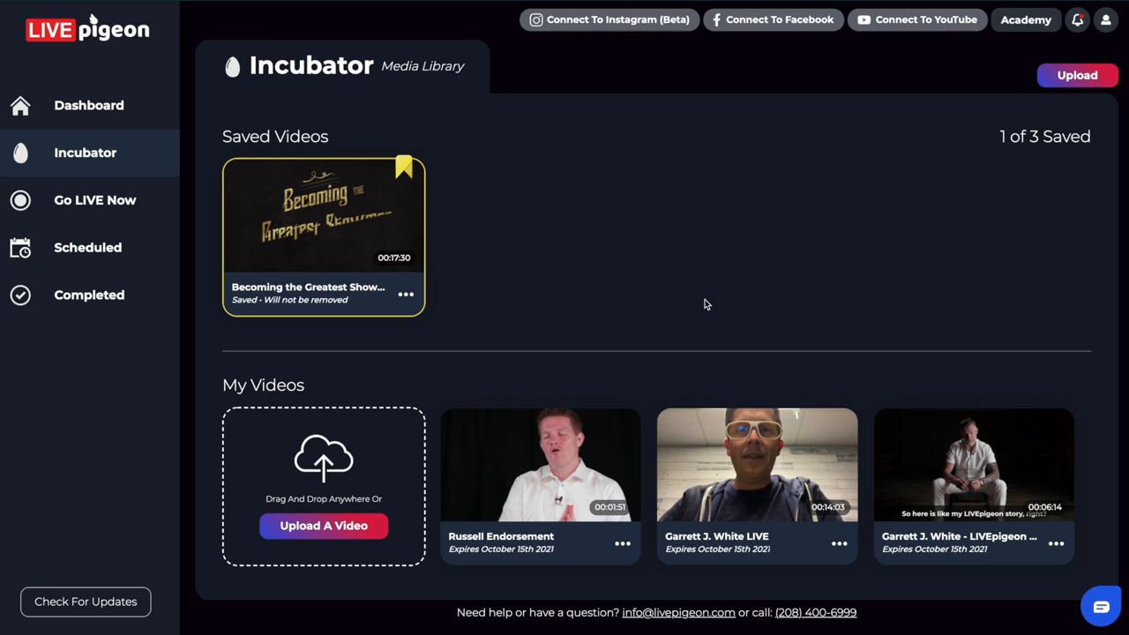
Save the 'Garrett J. White - LIVEpigeon...' video too, bringing Saved Videos to 2 of 3
{"action": "left_click", "coordinate": [1055, 543]}
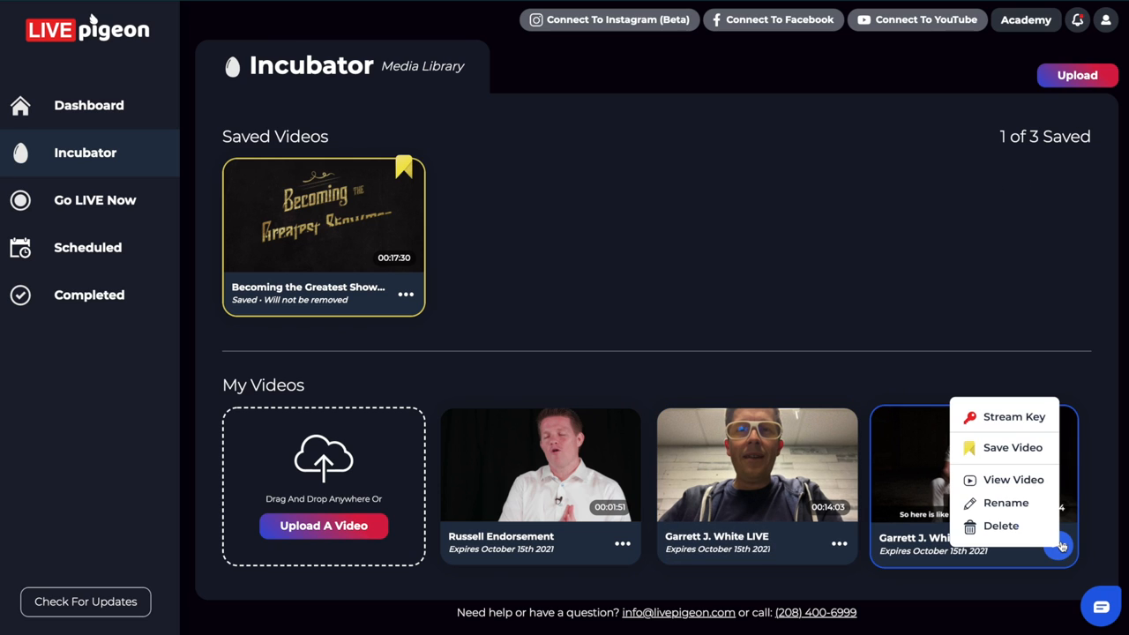
{"action": "left_click", "coordinate": [1013, 449]}
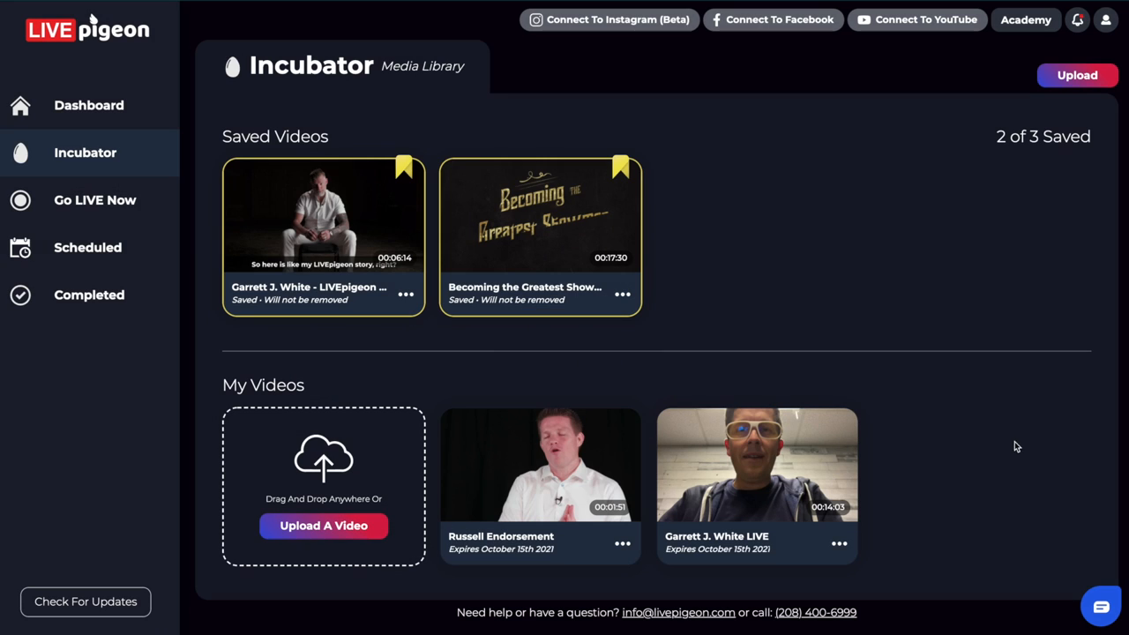
{"action": "mouse_move", "coordinate": [631, 363]}
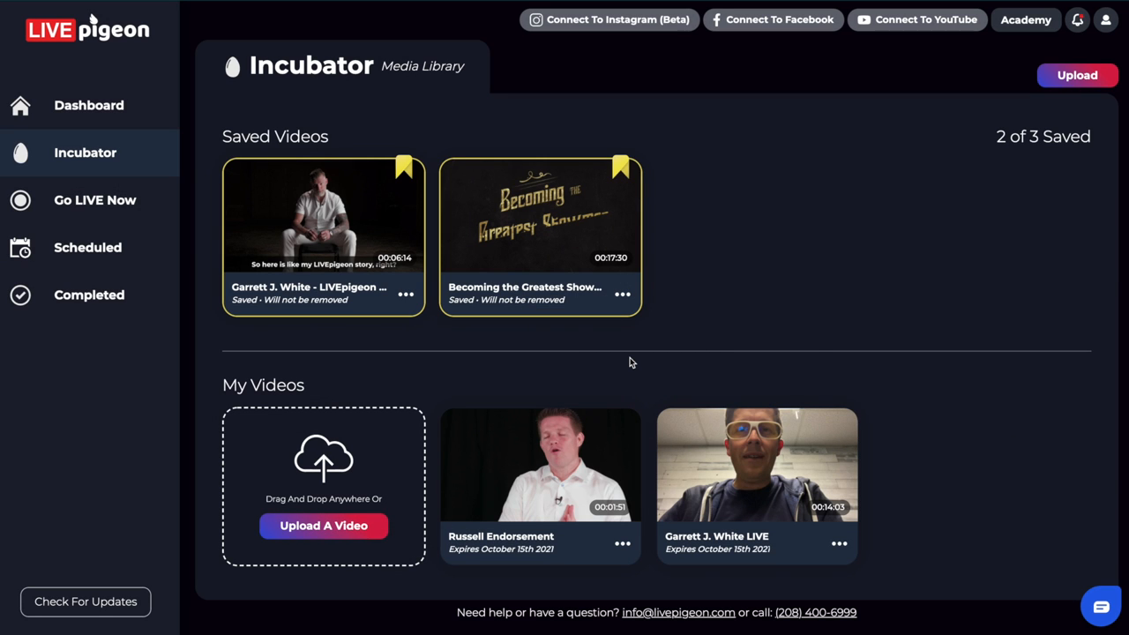